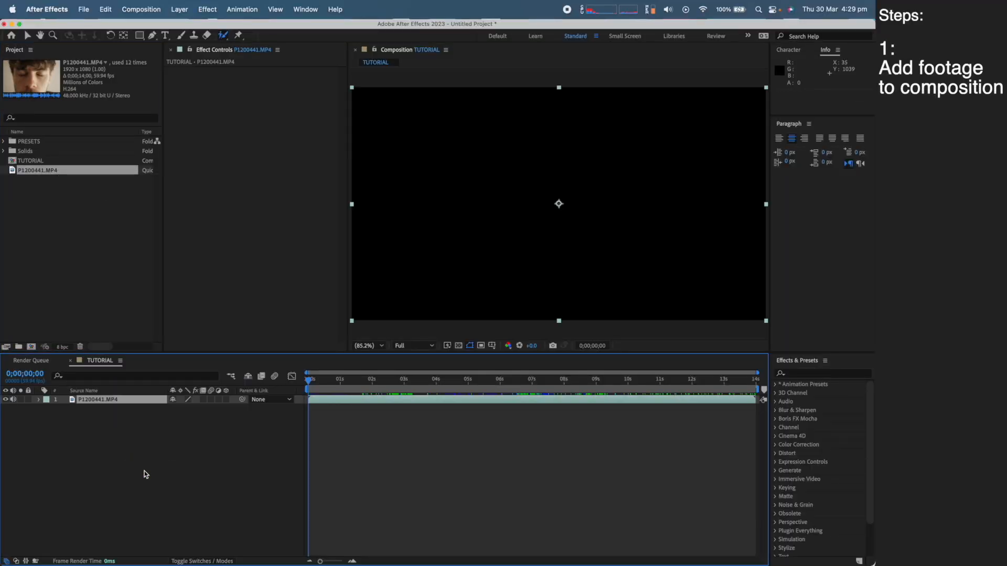
# - Place the P1200441.MP4 face footage as a layer in the TUTORIAL composition timeline
pyautogui.click(308, 378)
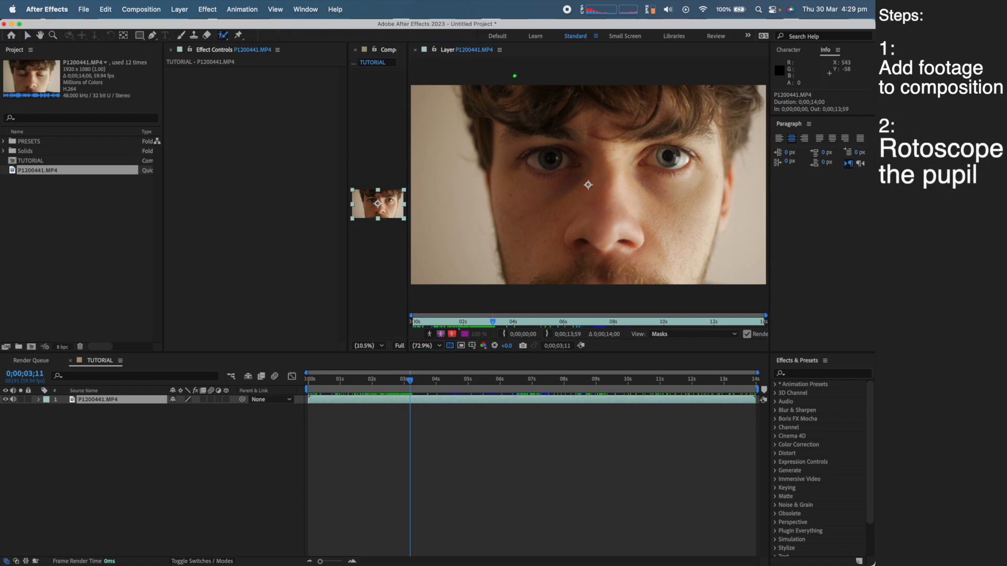
# - Roto Brush over one pupil and let the matte propagate through all frames
pyautogui.click(420, 345)
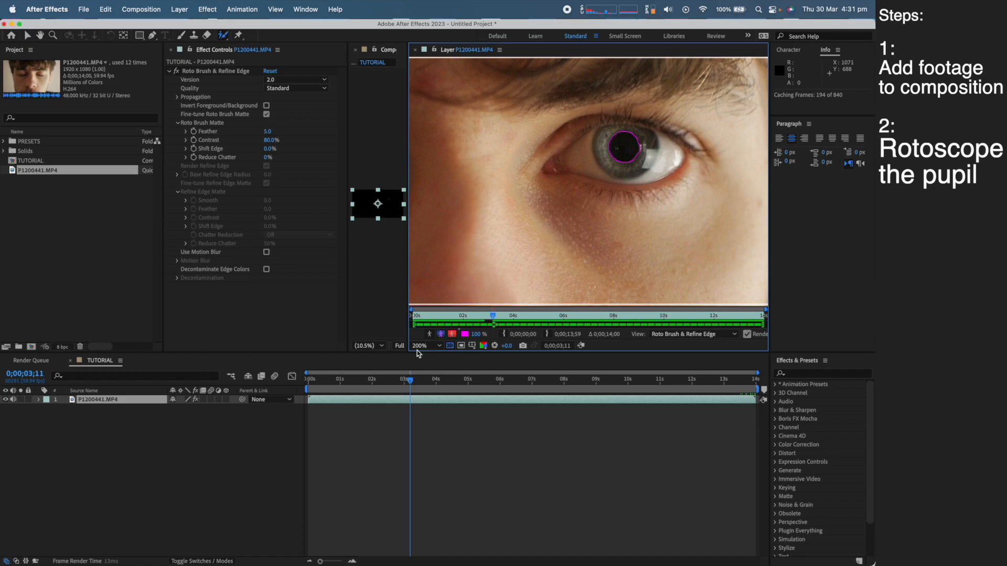
pyautogui.press('space')
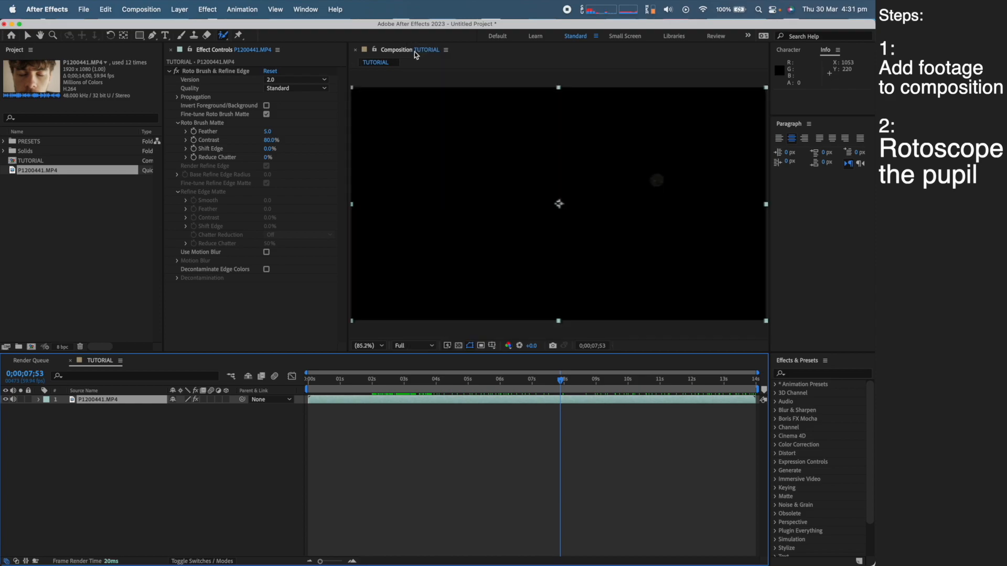
# - Auto-trace the pupil matte over the Work Area into a mask on the footage layer
pyautogui.click(179, 9)
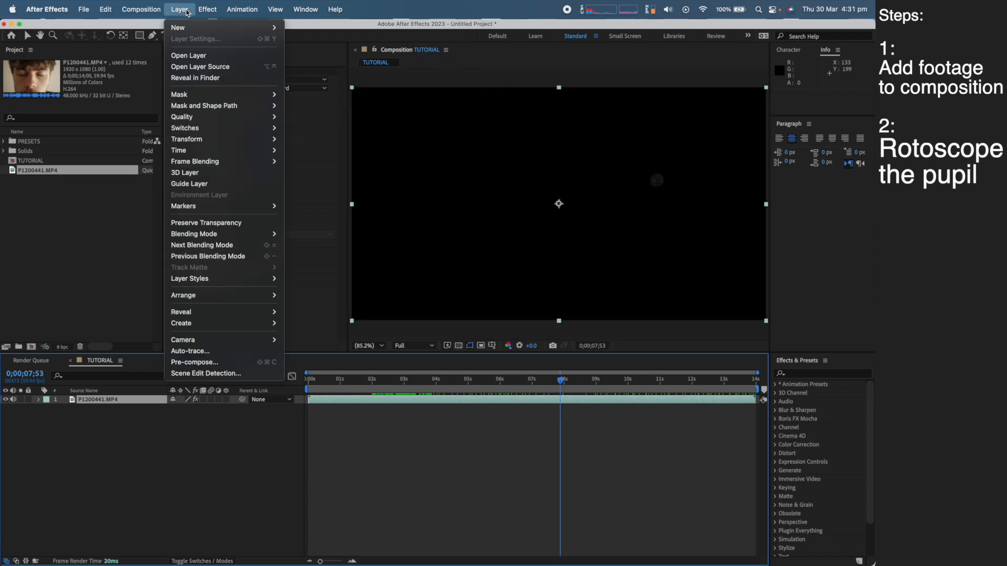
pyautogui.click(190, 350)
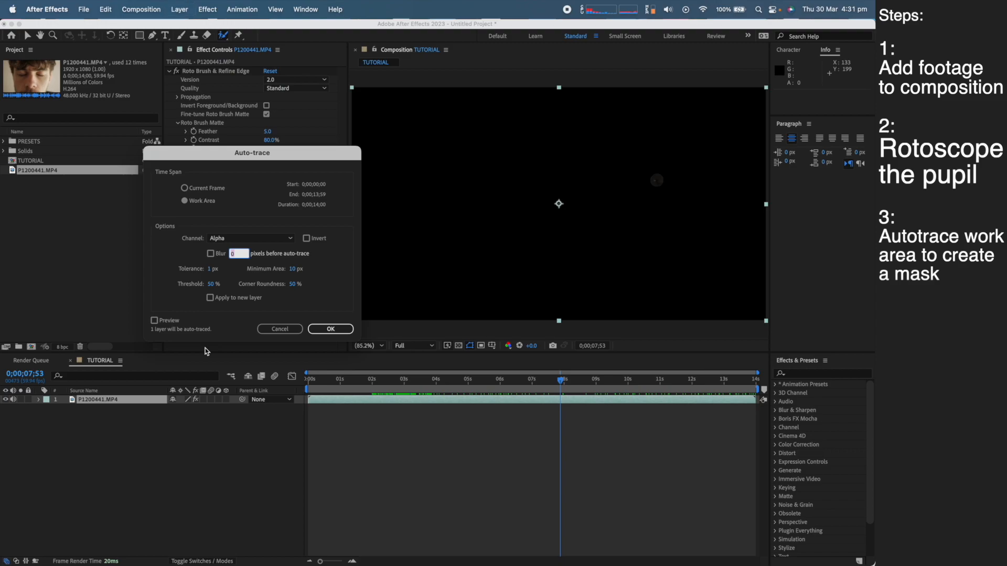
pyautogui.click(185, 200)
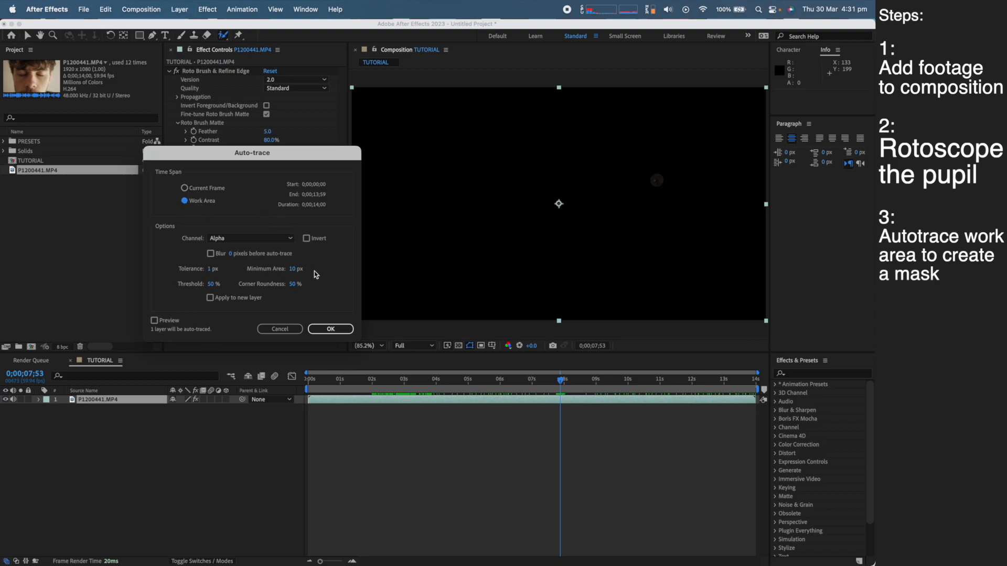
pyautogui.click(330, 328)
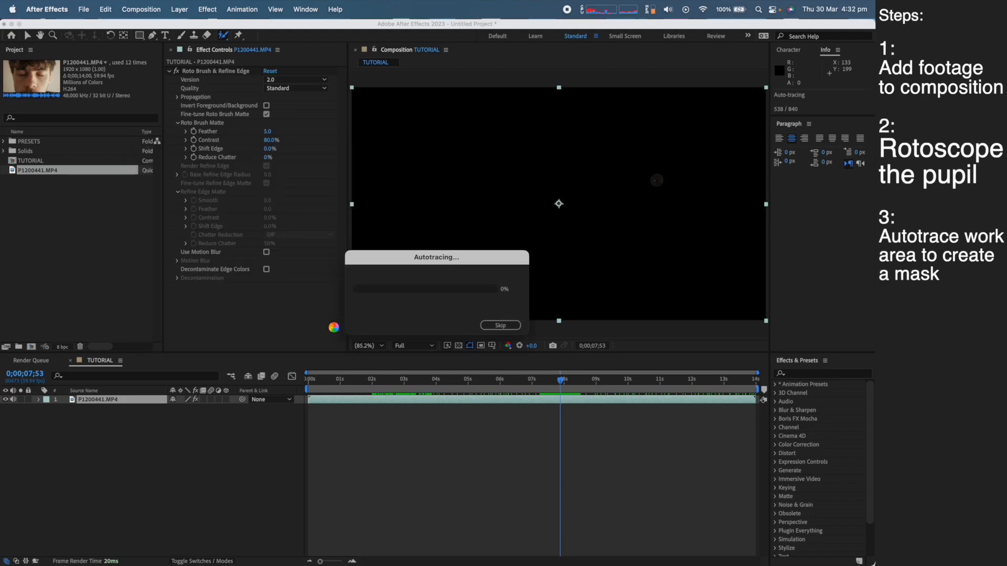
pyautogui.click(499, 325)
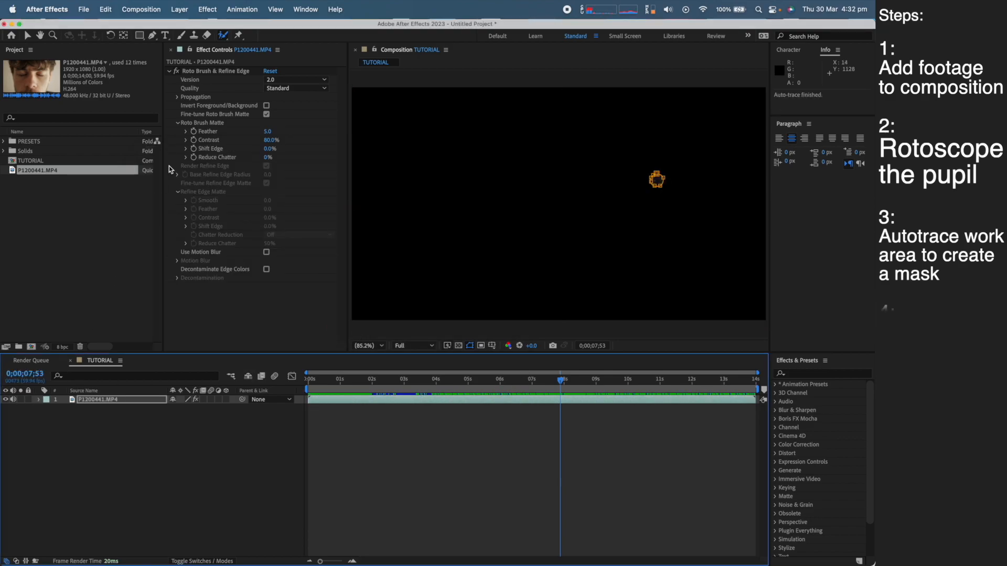
# - Delete the Roto Brush & Refine Edge effect and park at Mask Path's first keyframe
pyautogui.click(219, 70)
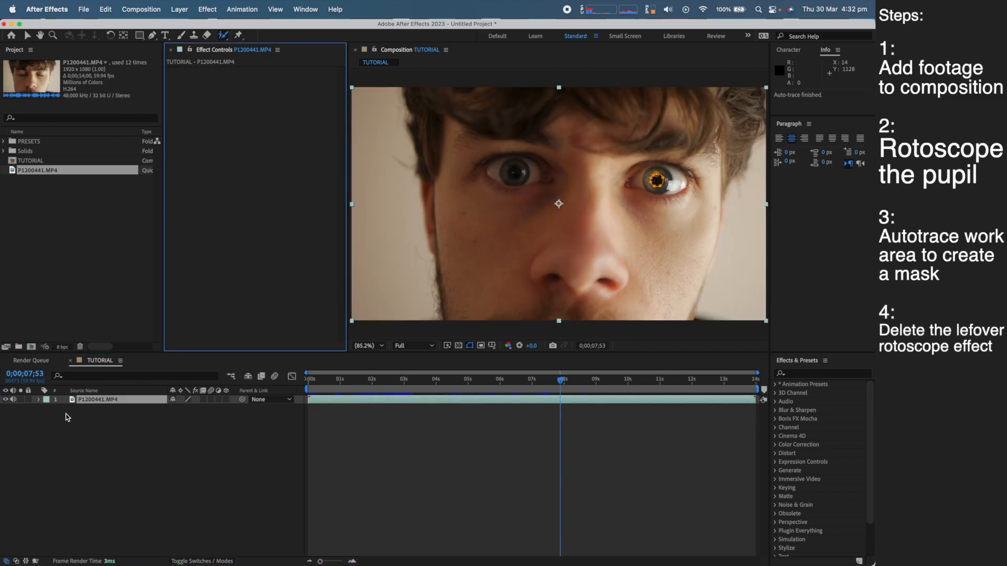
pyautogui.click(38, 403)
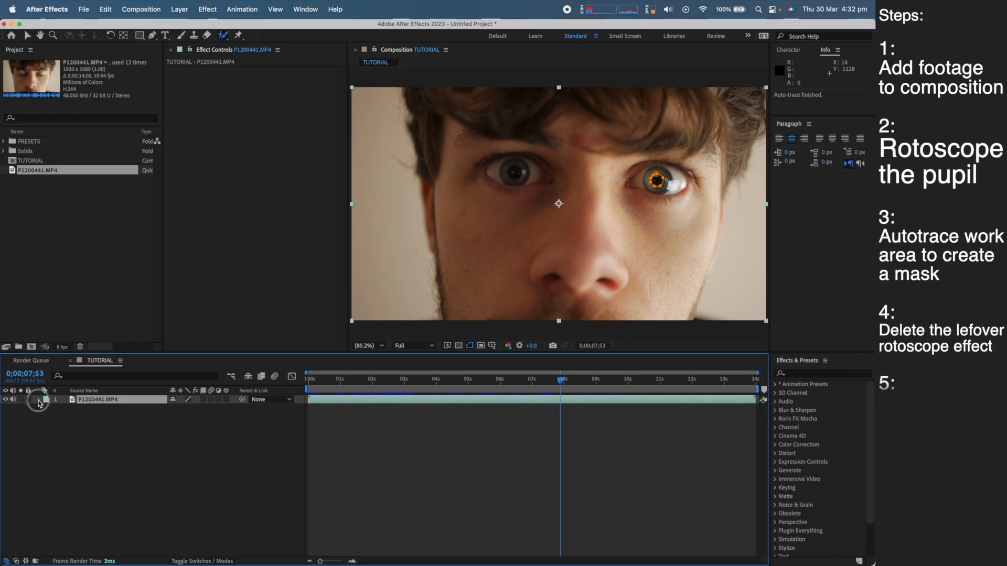
pyautogui.click(39, 399)
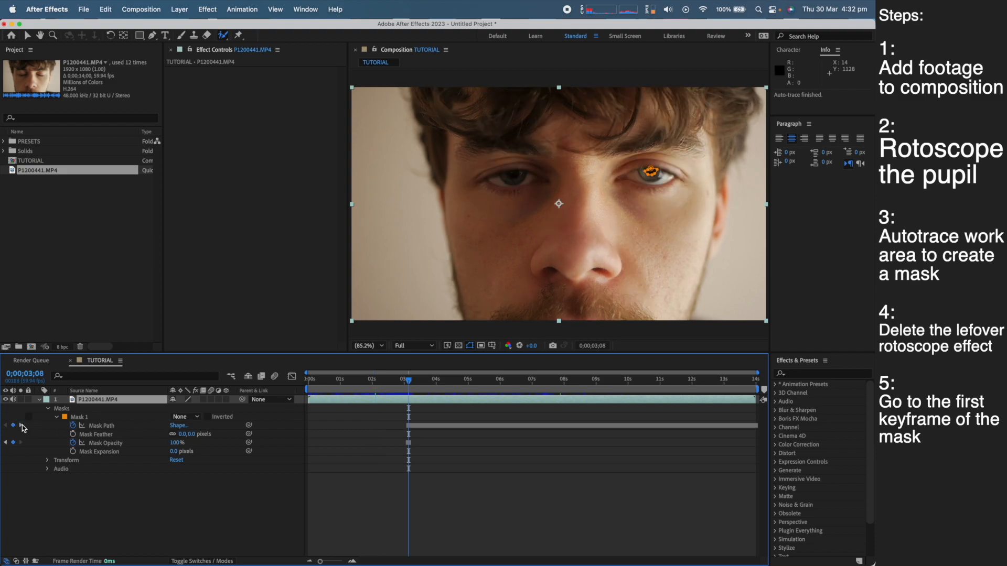
pyautogui.click(80, 417)
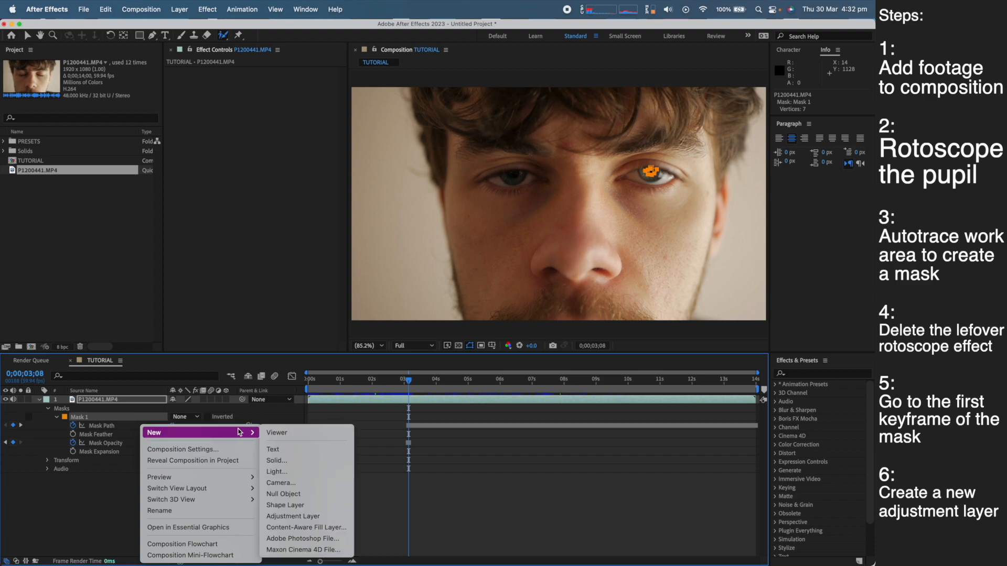
# - Create a new adjustment layer and paste Mask 1 from the footage onto it
pyautogui.click(292, 516)
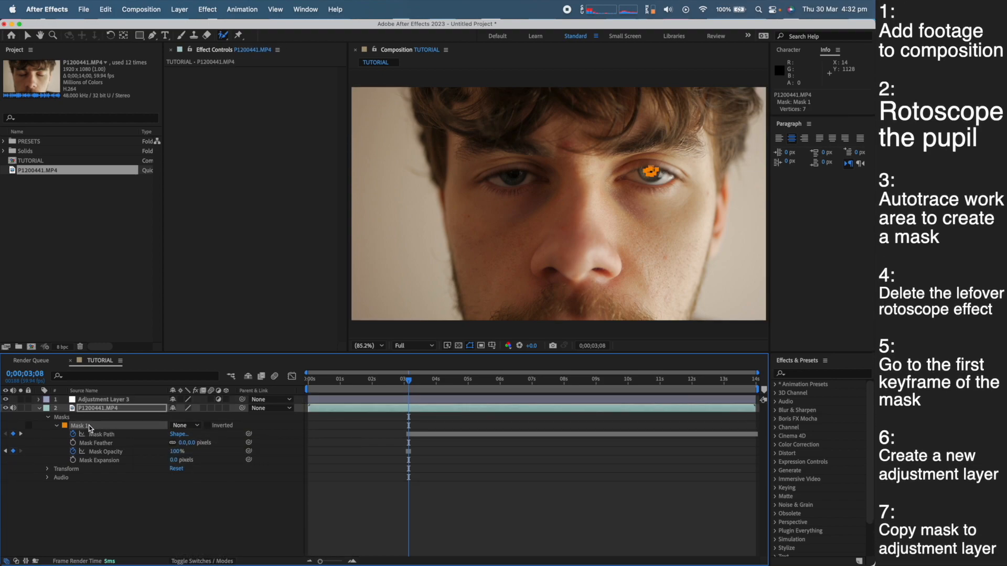
pyautogui.click(103, 398)
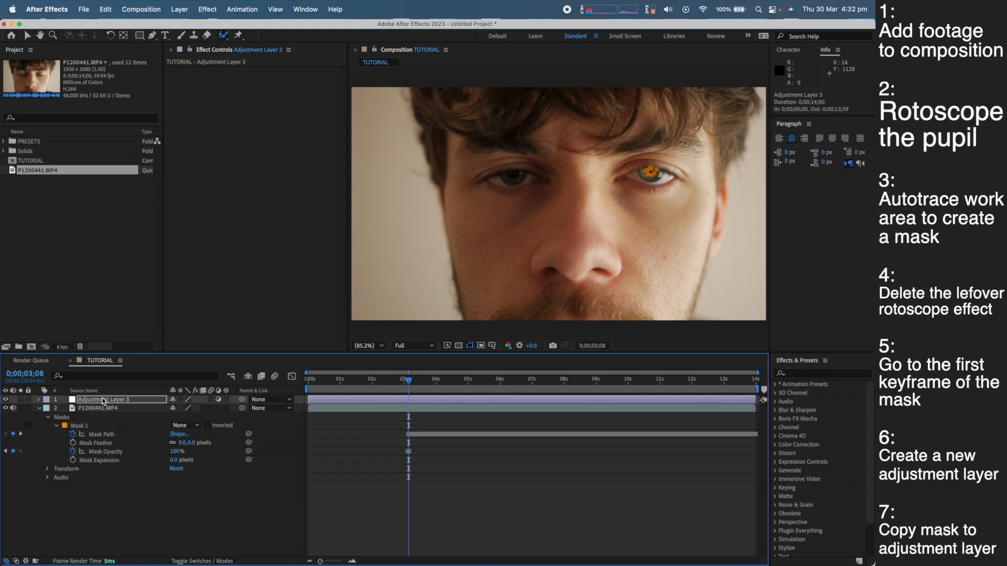
pyautogui.click(39, 400)
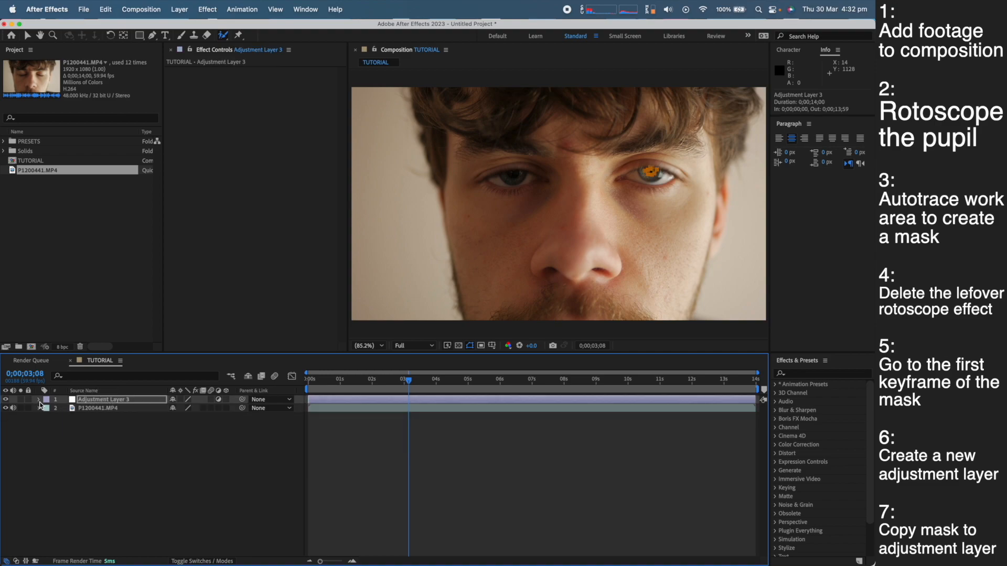
pyautogui.click(39, 399)
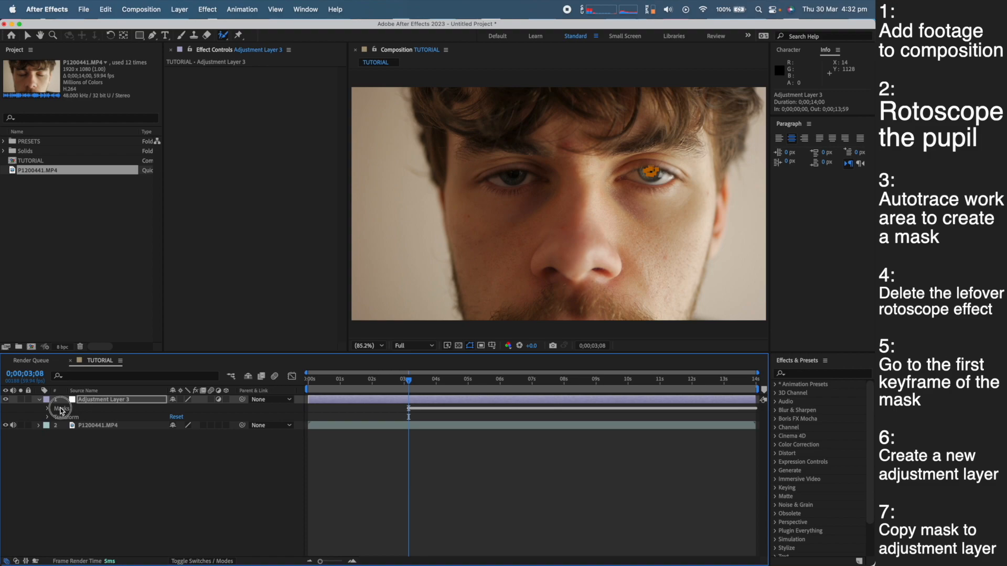
pyautogui.click(46, 400)
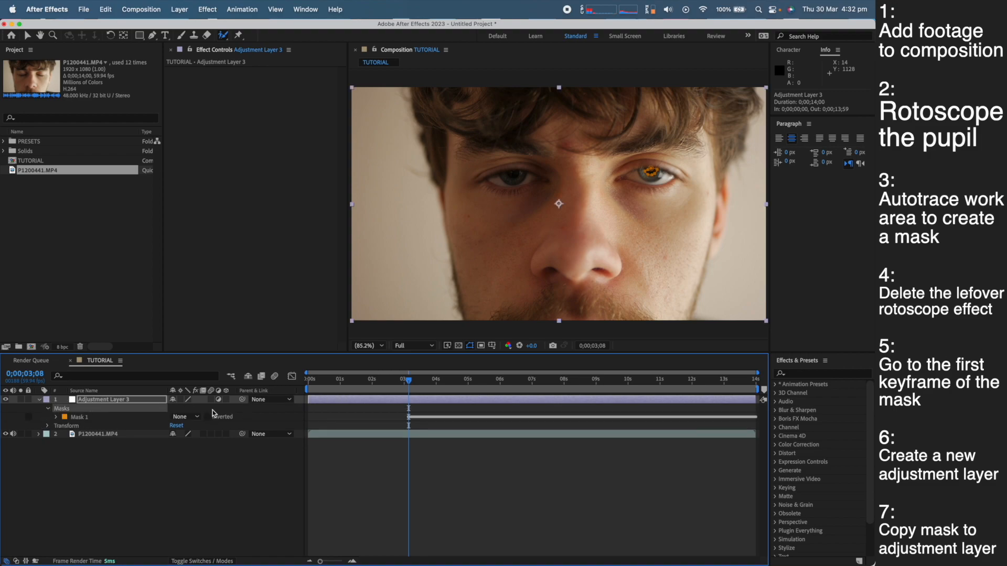
pyautogui.click(29, 419)
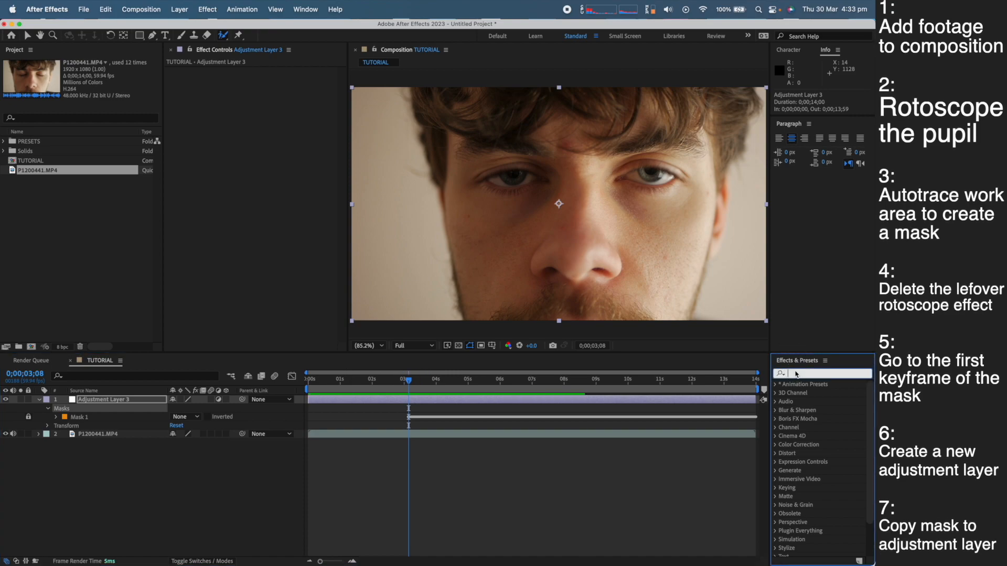
# - Find Saber in Effects & Presets and apply it to Adjustment Layer 3
pyautogui.write('saber')
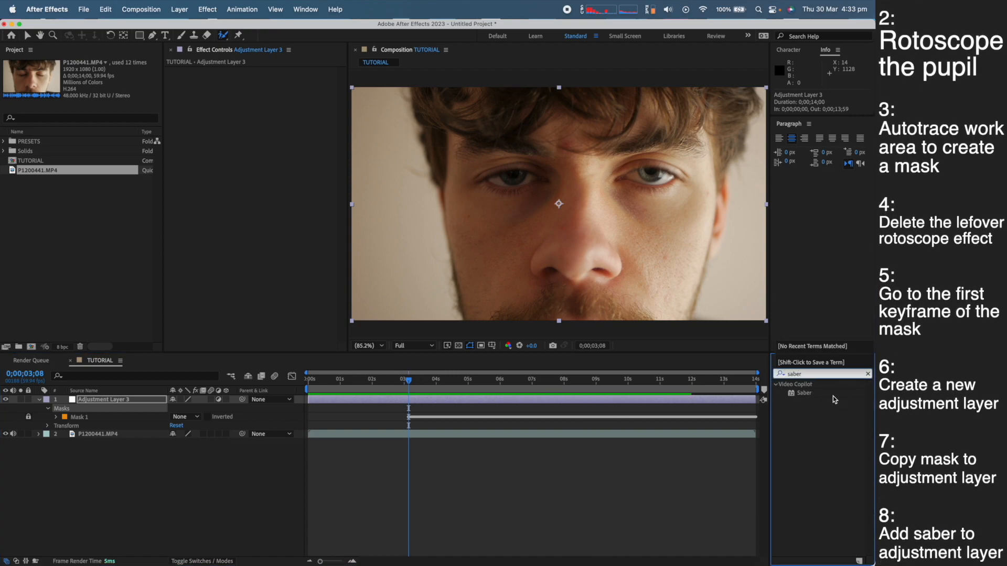
pyautogui.click(803, 393)
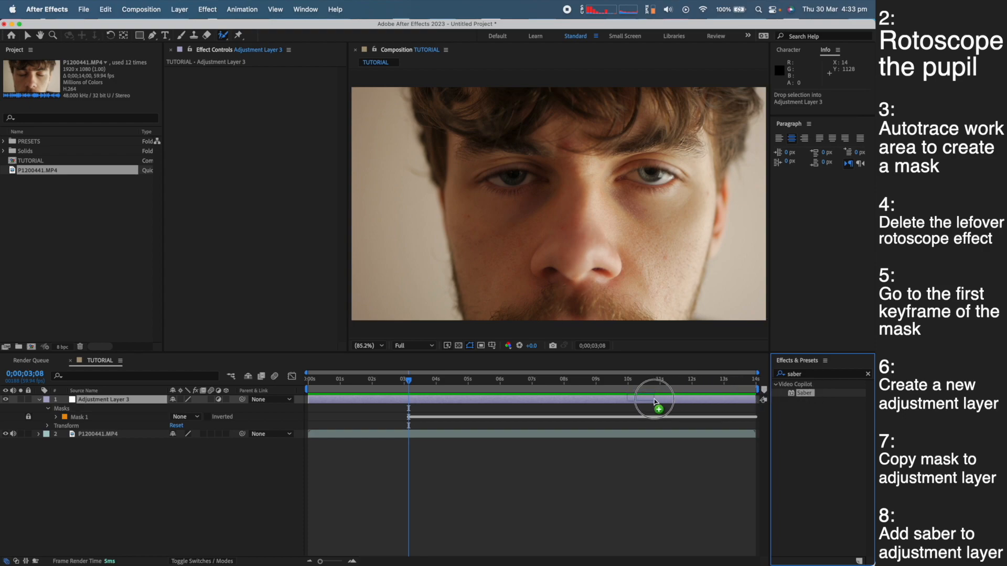
pyautogui.doubleClick(802, 393)
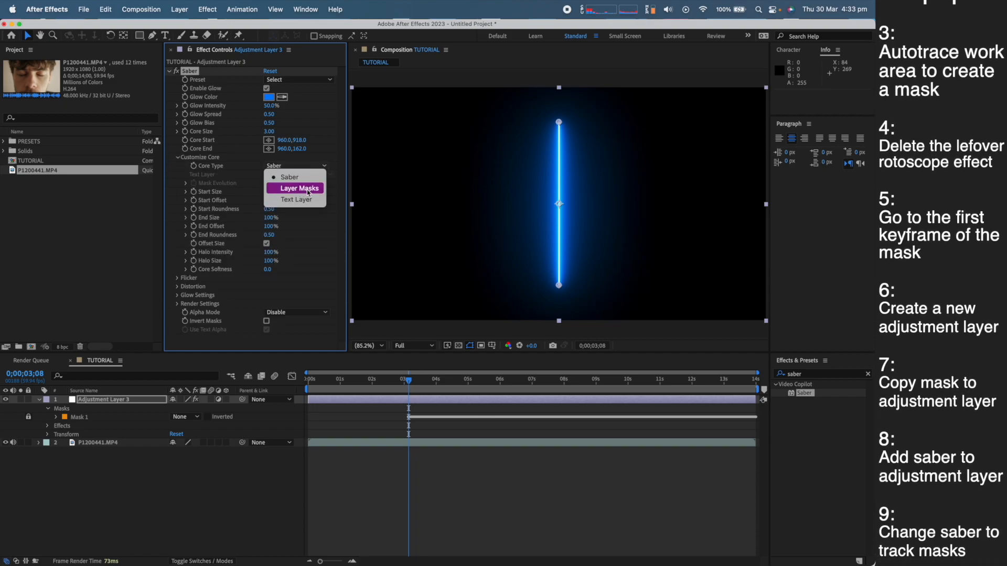
# - Set Saber's Core Type to Layer Masks so the glow traces the pupil mask
pyautogui.click(295, 188)
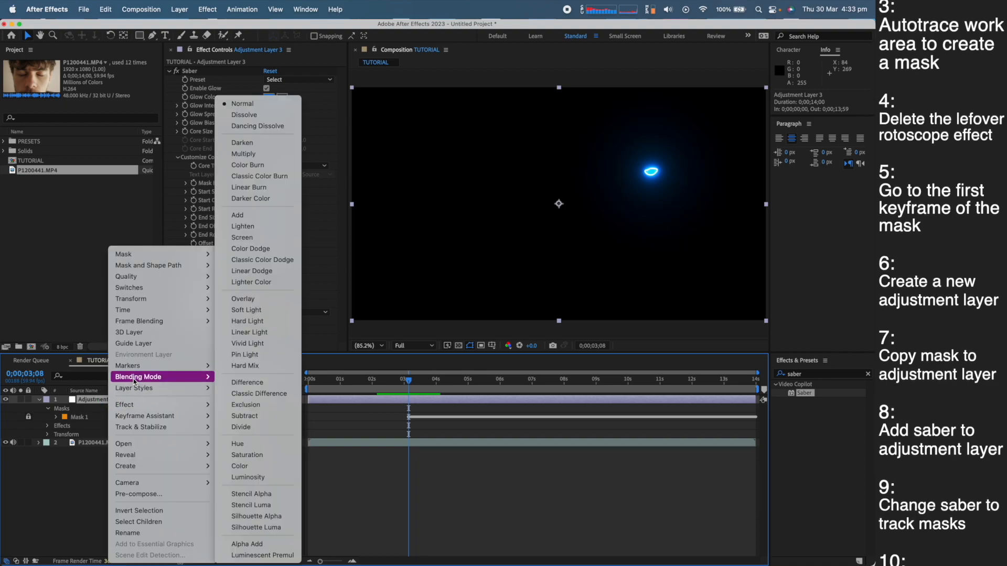
pyautogui.moveTo(250, 249)
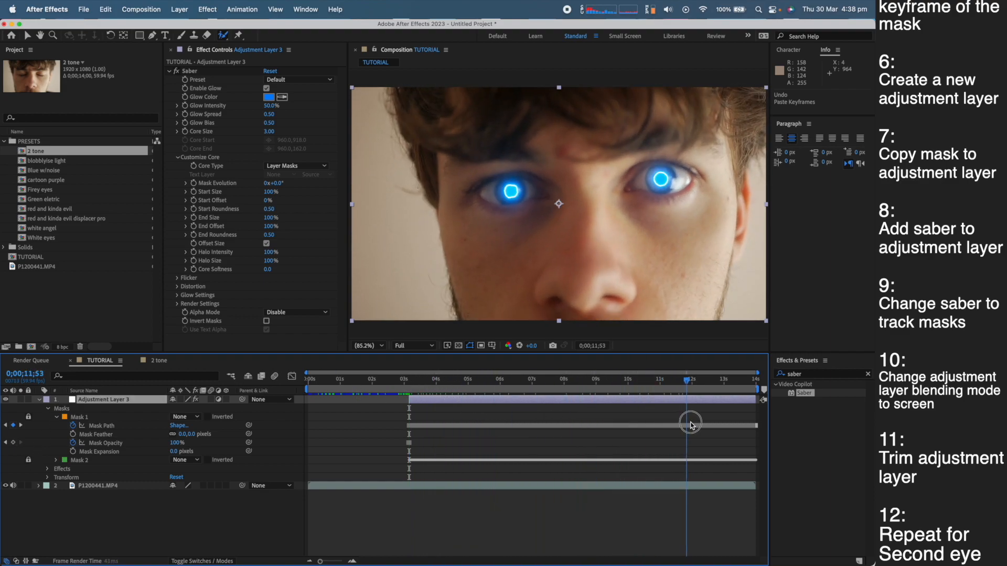
# - Add the second pupil's traced Mask 2 to the adjustment layer so both eyes glow
pyautogui.click(507, 378)
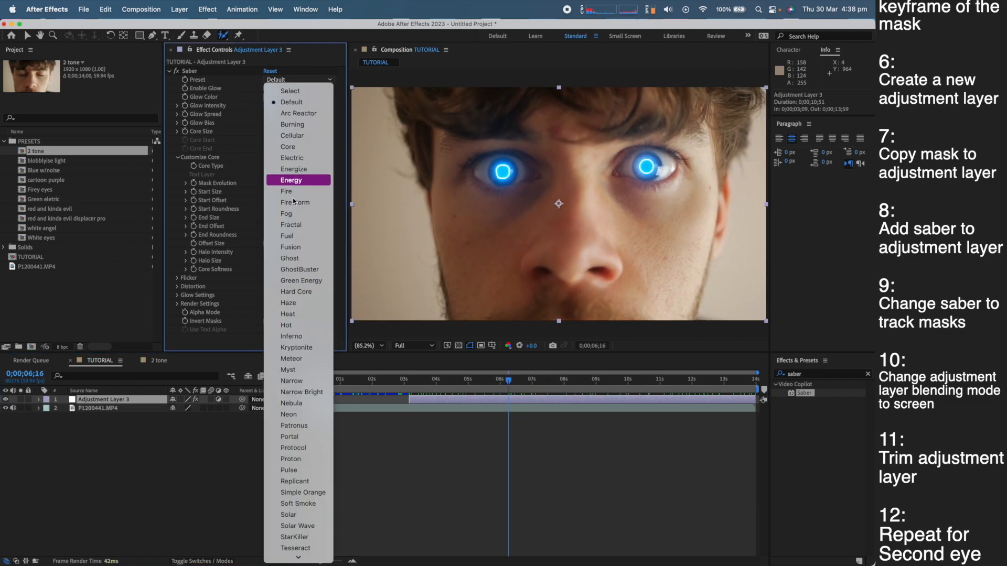
# - Try the Haze, Simple Orange and Heat presets, then settle on red StarKiller
pyautogui.click(289, 302)
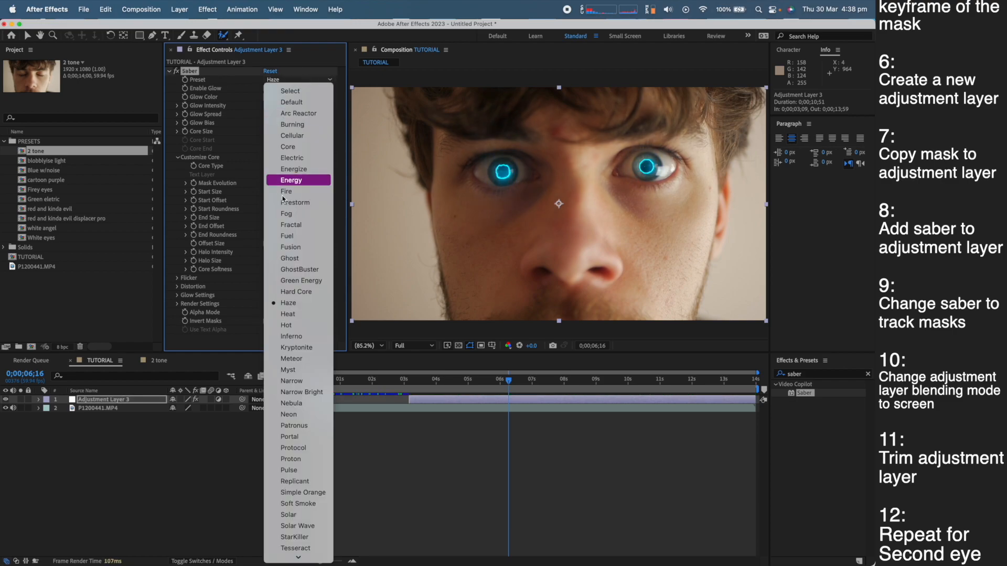
pyautogui.click(302, 493)
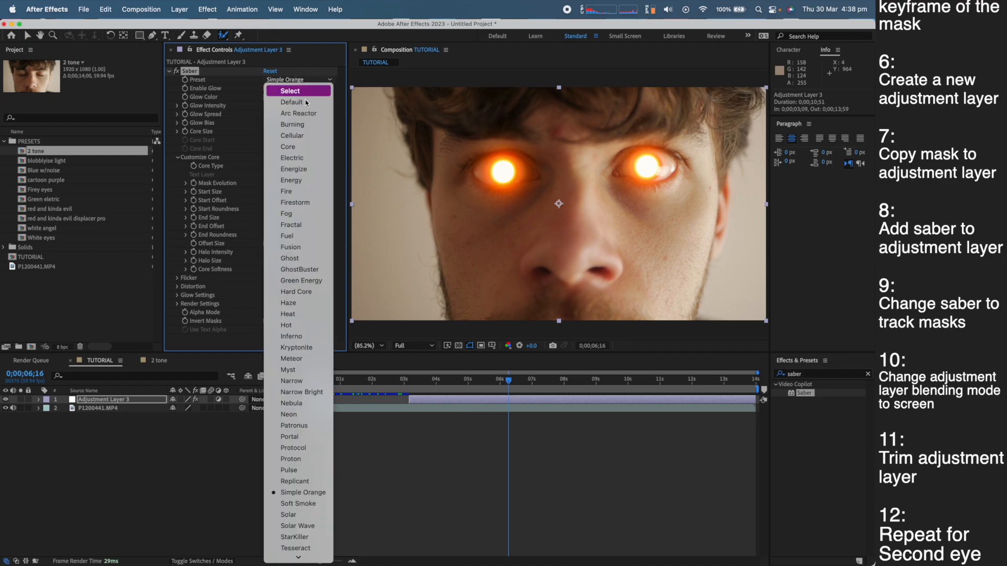
pyautogui.click(287, 313)
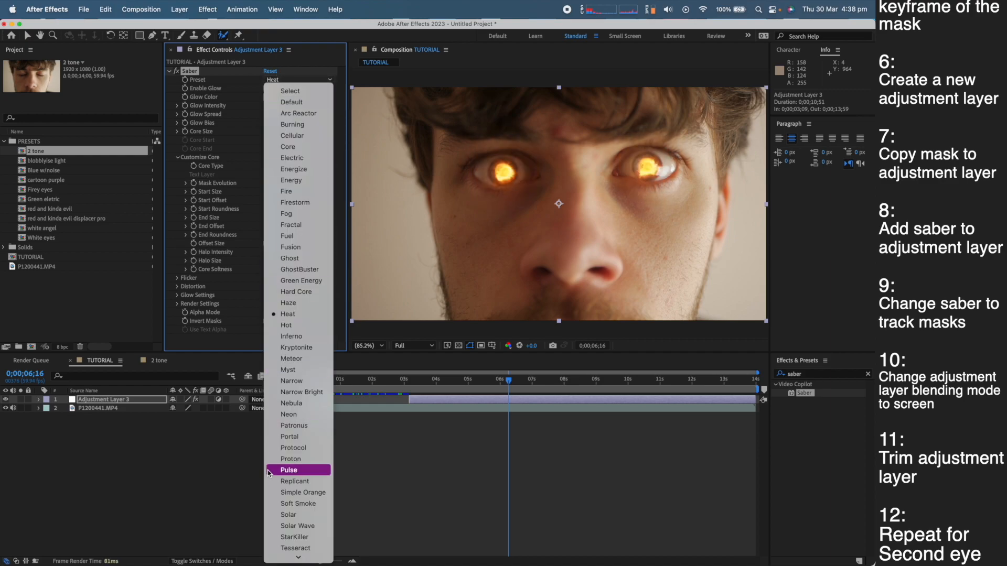
pyautogui.click(294, 537)
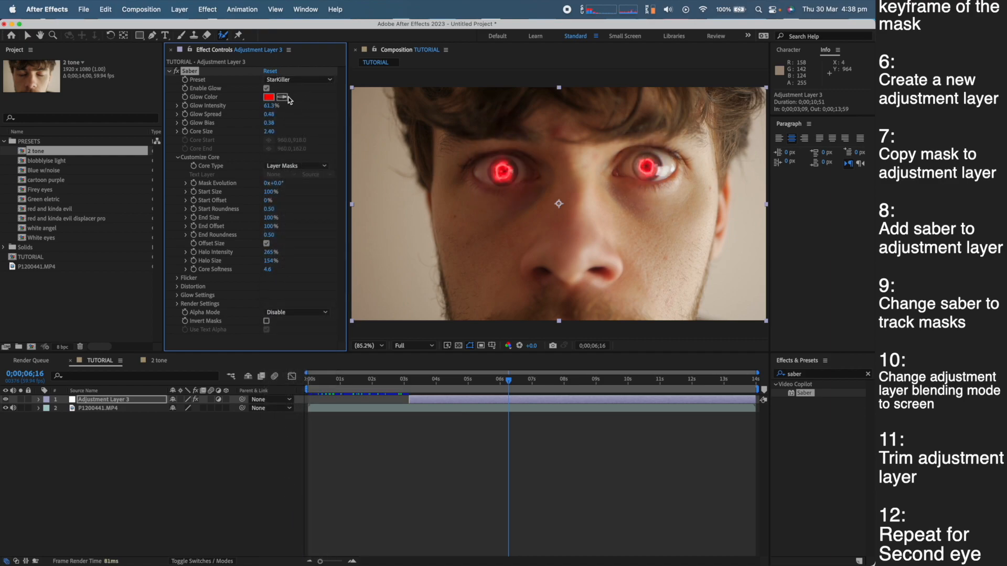